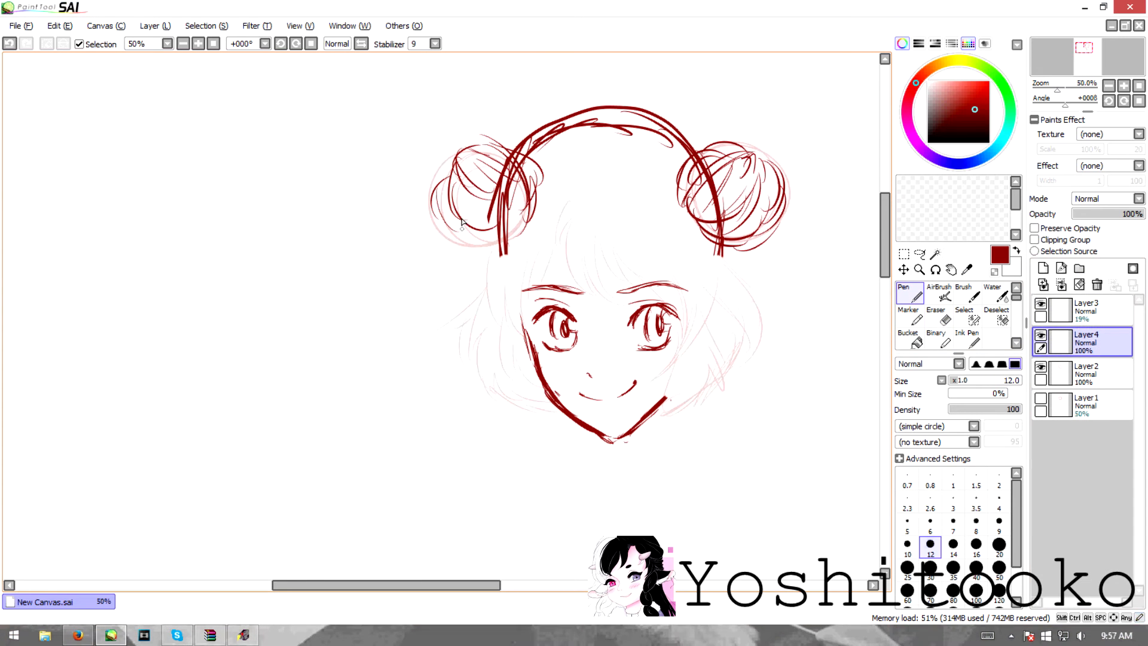
Sketch the head, hair buns, headphones and face in dark red on Layer4.
{"action": "left_click", "coordinate": [1087, 310]}
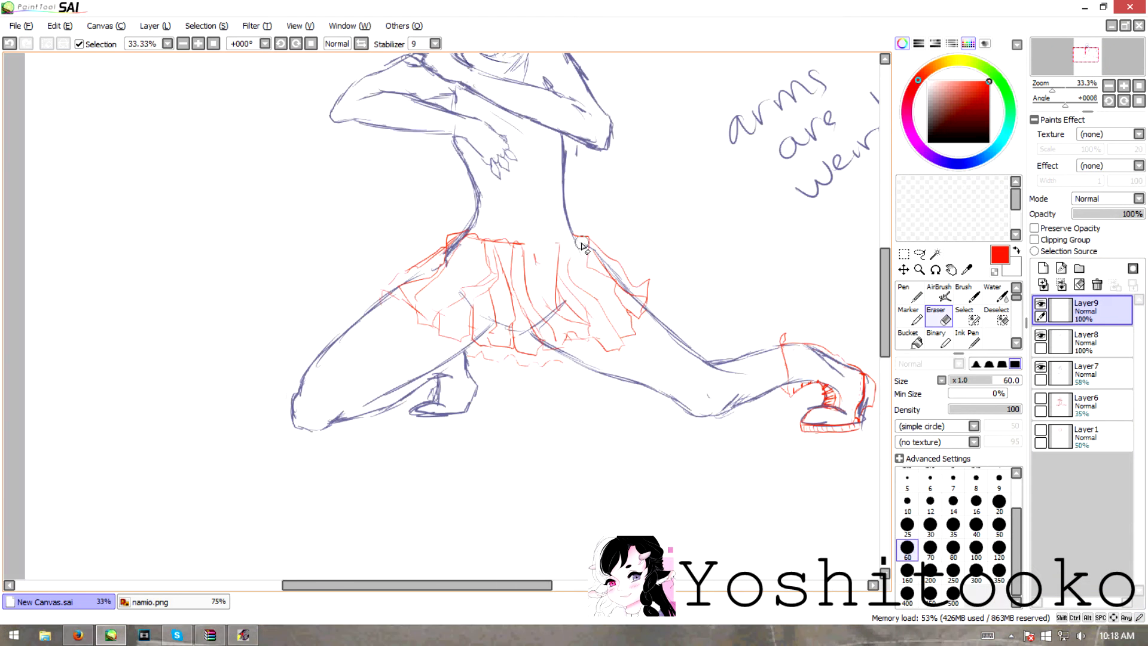
Rough the kneeling pose in blue, then sketch the red skirt and shoes.
{"action": "left_click", "coordinate": [906, 295]}
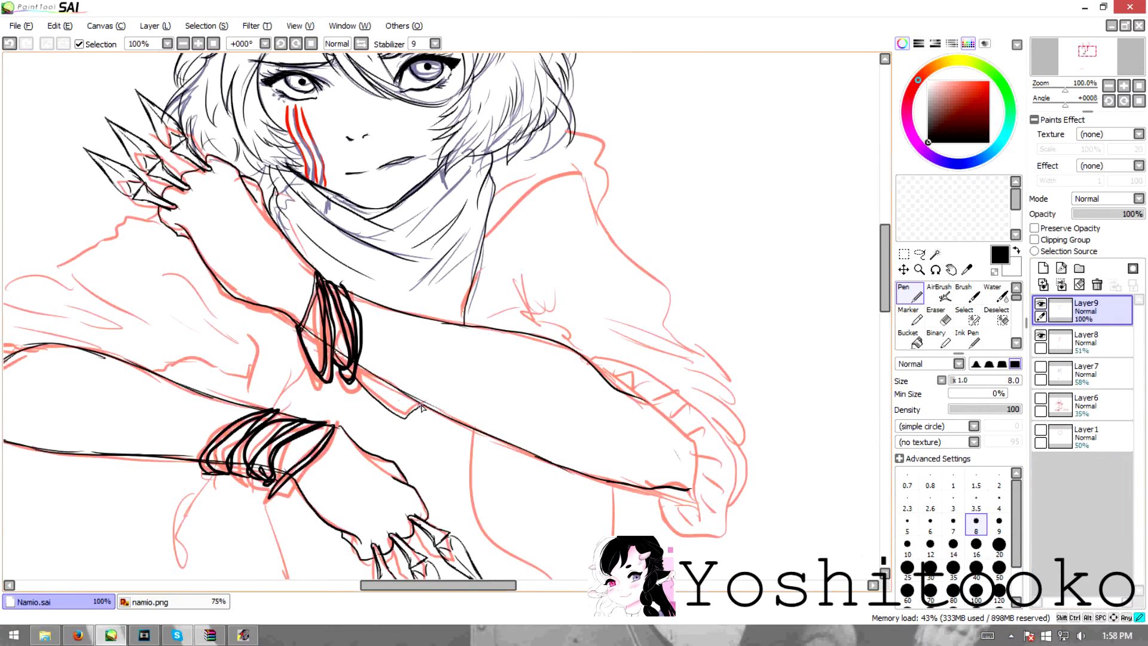
Ink black lineart for the skirt outline over the red sketch with the size 8 Pen.
{"action": "scroll", "scroll_direction": "down", "scroll_amount": 3}
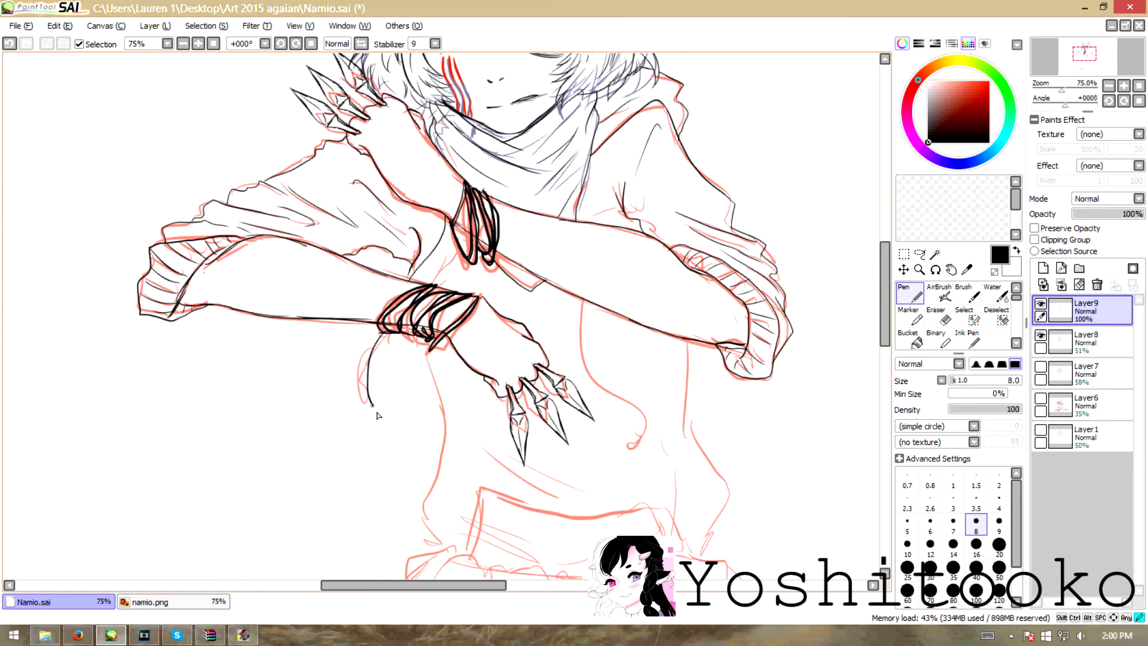
{"action": "scroll", "scroll_direction": "down", "scroll_amount": 3}
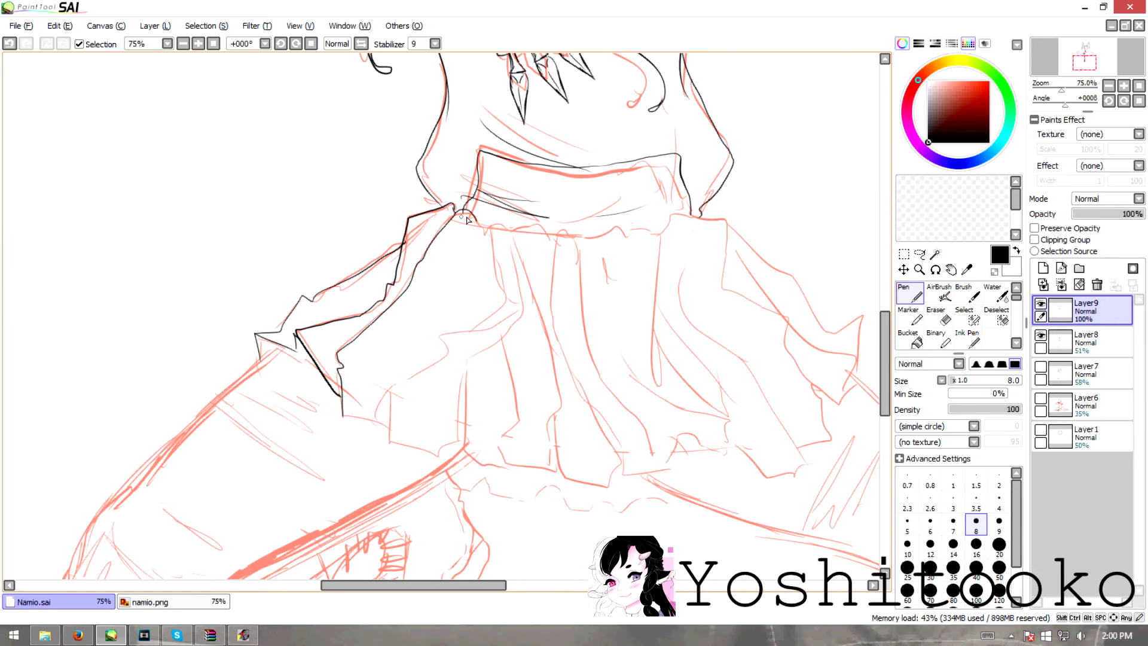
{"action": "left_click_drag", "start_coordinate": [454, 219], "coordinate": [713, 421]}
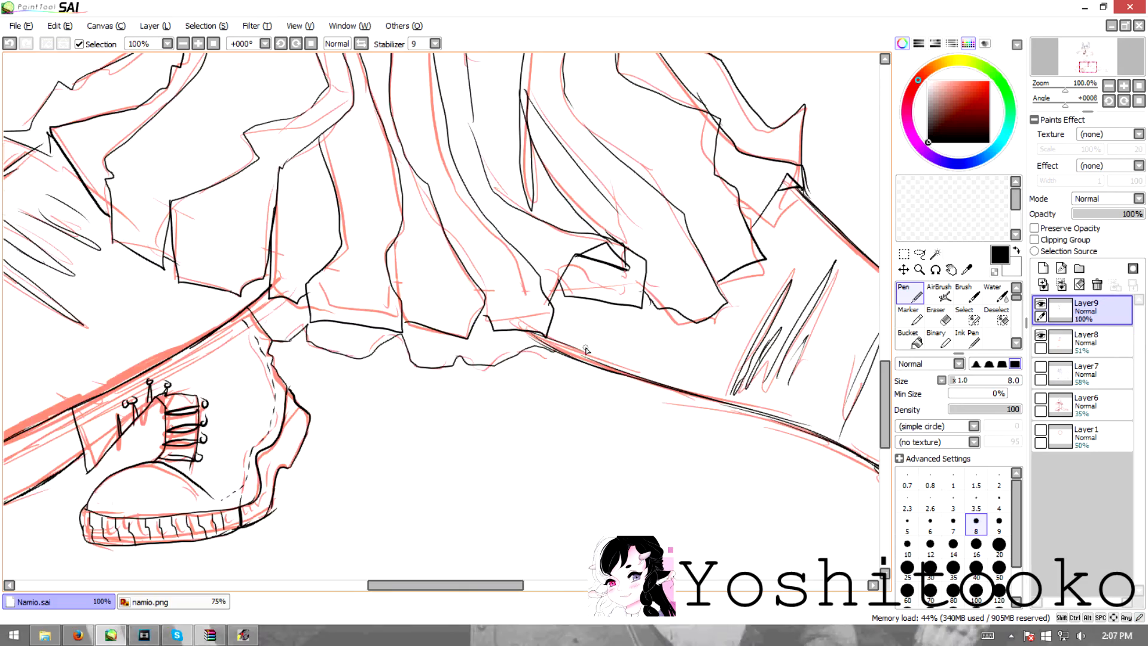
{"action": "left_click", "coordinate": [14, 25]}
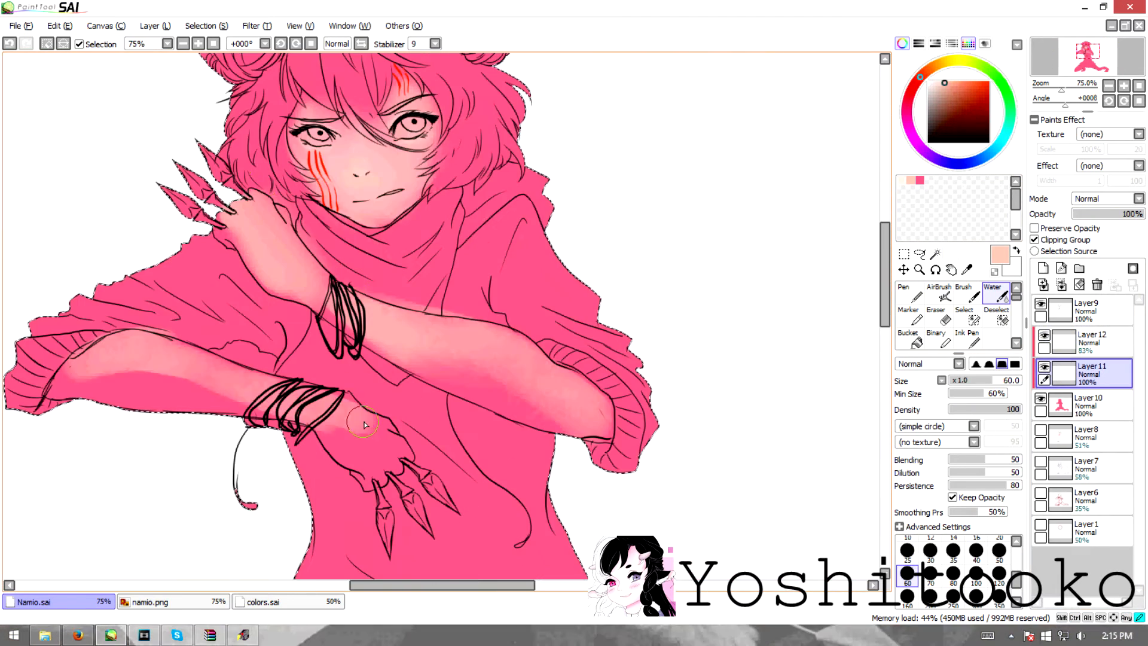
Fill the character pink on Layer10 and start Water-brush skin shading.
{"action": "left_click", "coordinate": [1090, 342]}
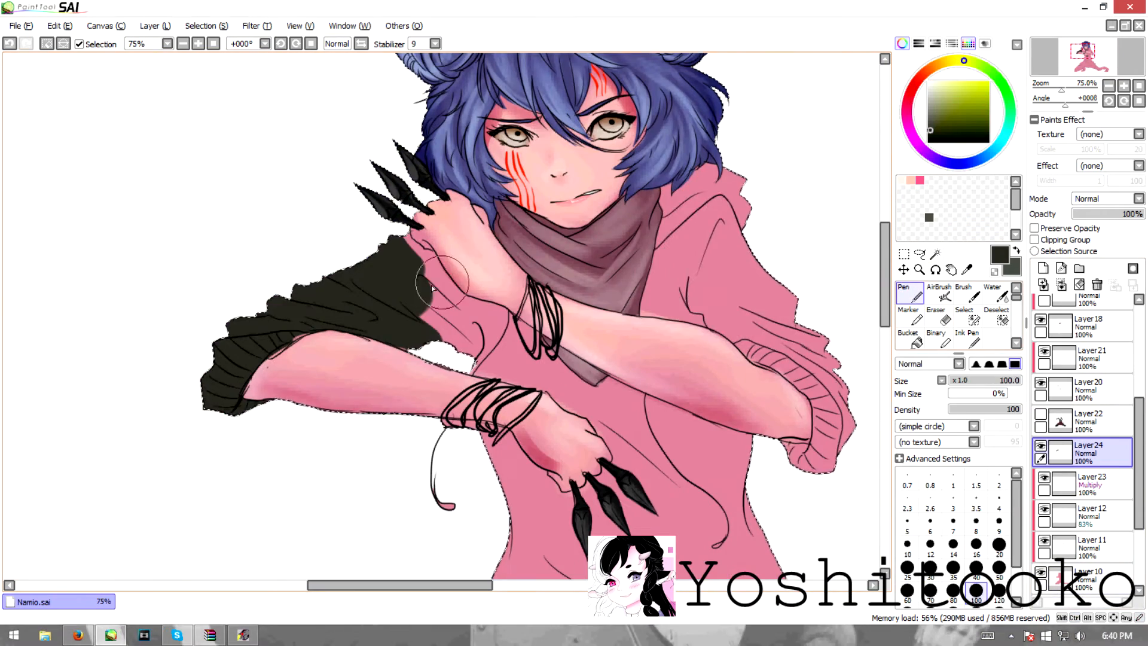
Fill the rest of the hoodie body dark, then add clipped shading on Layer25.
{"action": "scroll", "scroll_direction": "down", "scroll_amount": 3}
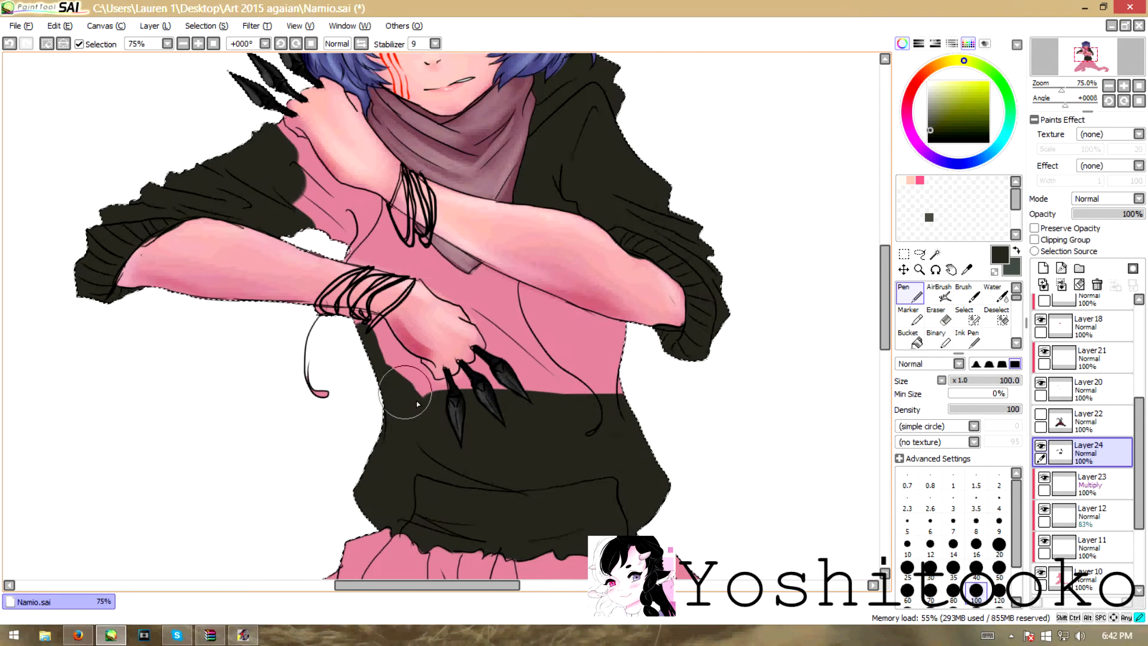
{"action": "left_click_drag", "start_coordinate": [418, 406], "coordinate": [503, 298]}
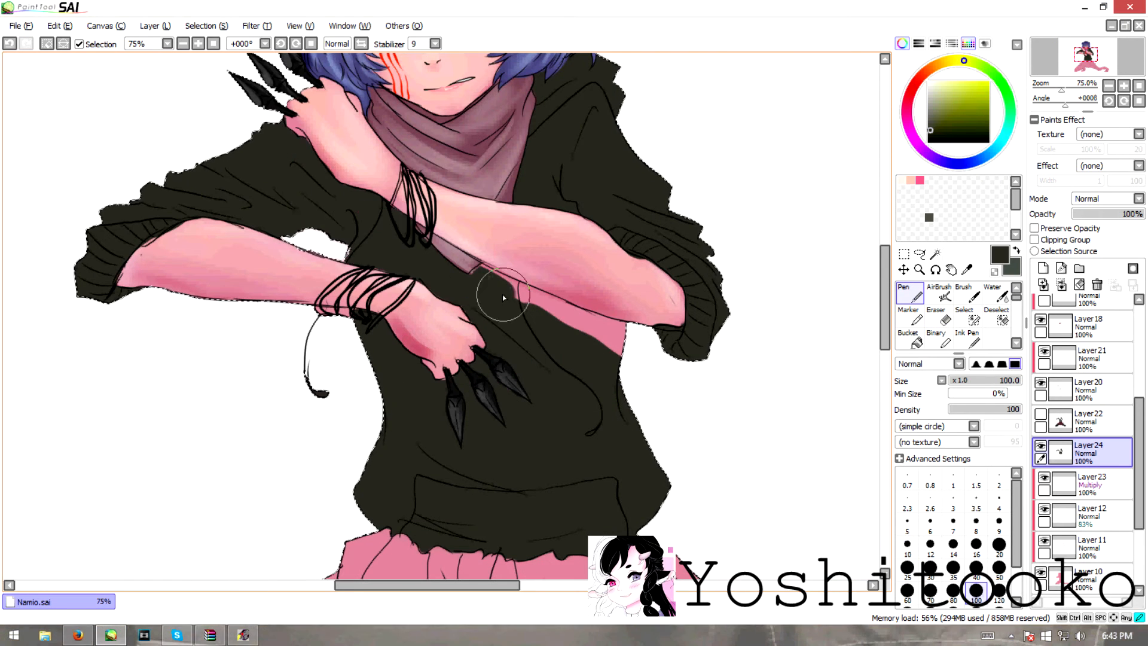
{"action": "left_click", "coordinate": [991, 289]}
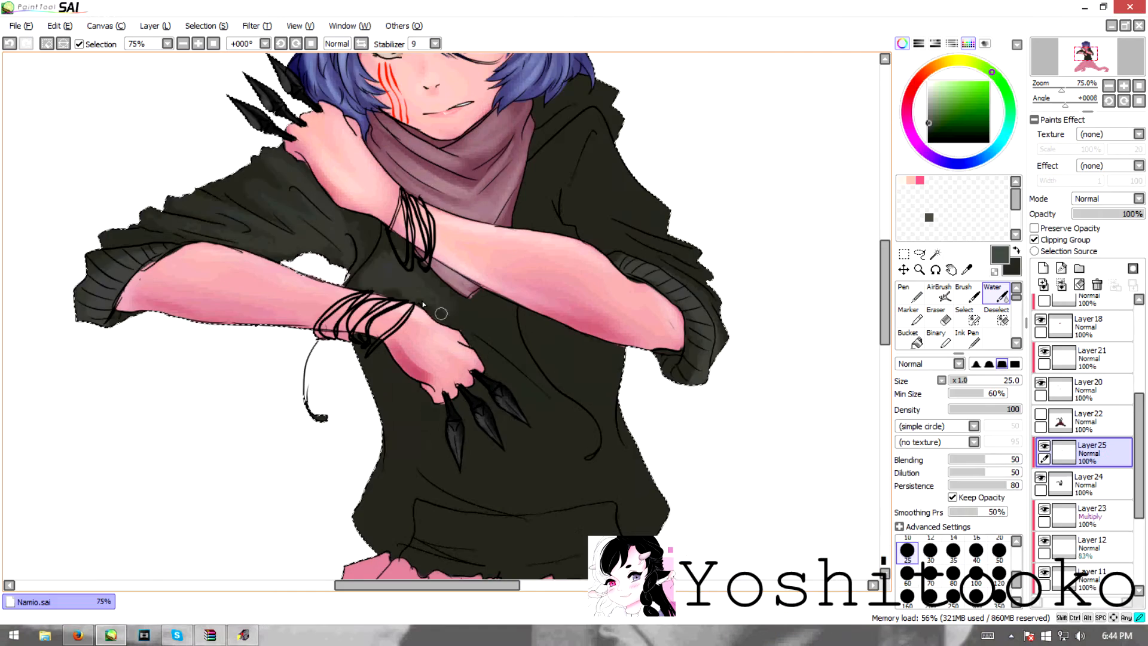